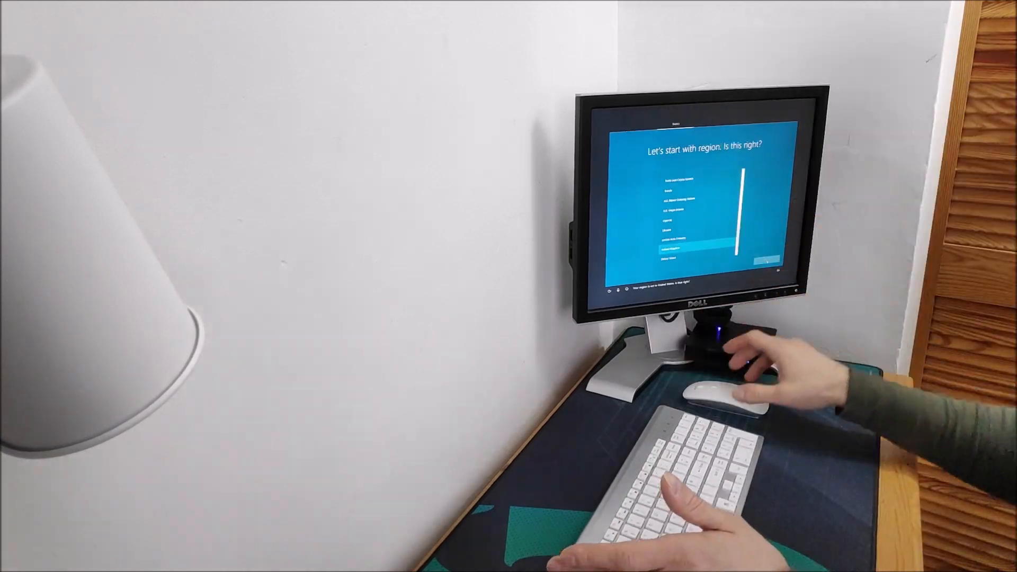
Confirm the region and keyboard layout, and skip adding a second layout.
{"action": "left_click", "coordinate": [765, 263]}
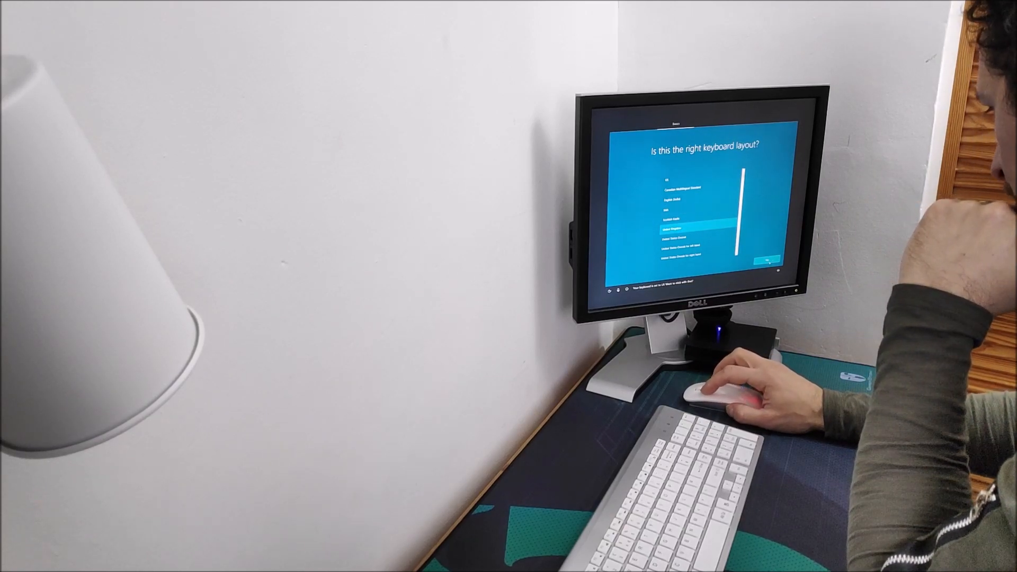
{"action": "left_click", "coordinate": [766, 263]}
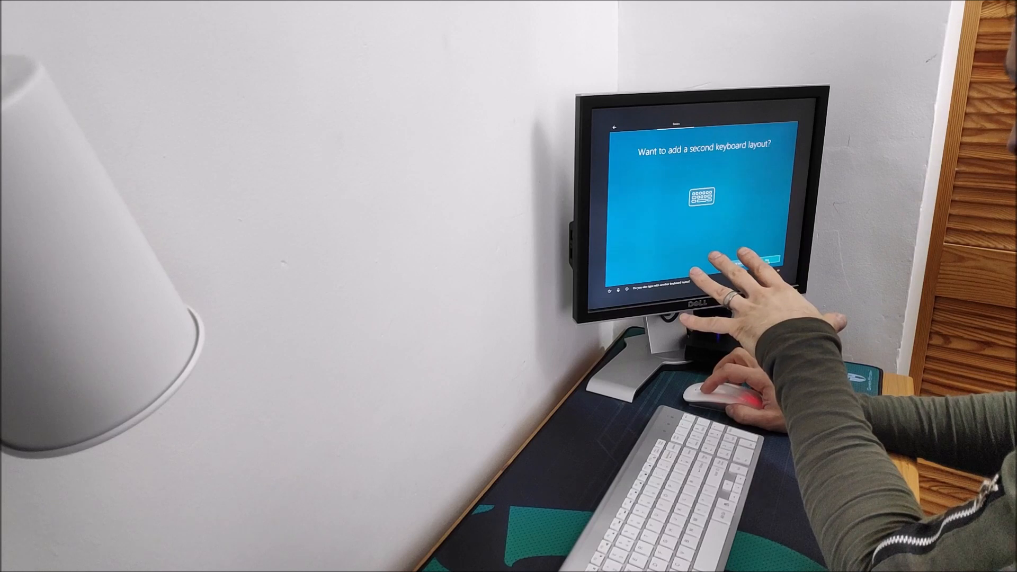
{"action": "left_click", "coordinate": [765, 261]}
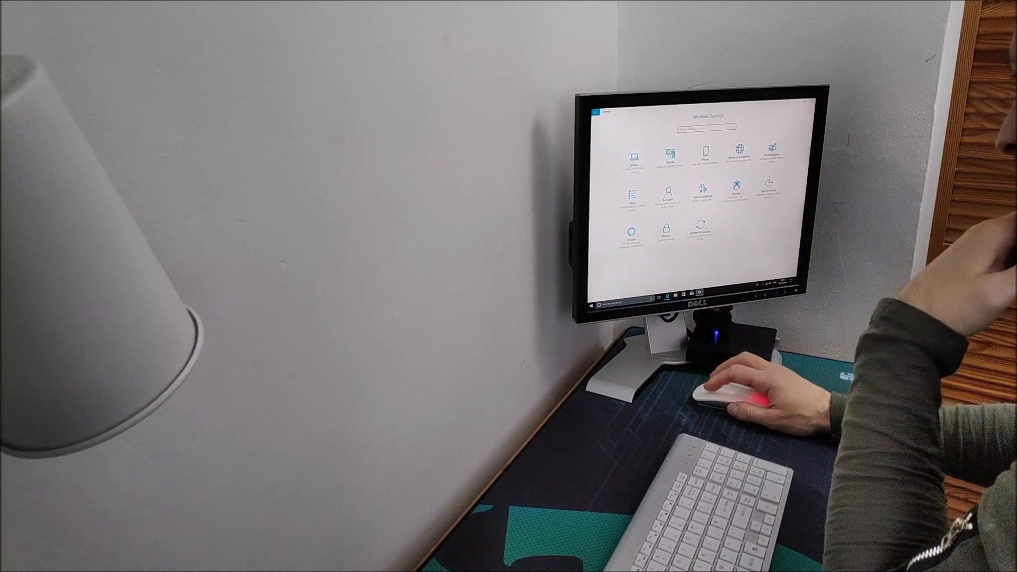
Open System settings and view the About page with the PC's specifications.
{"action": "left_click", "coordinate": [632, 159]}
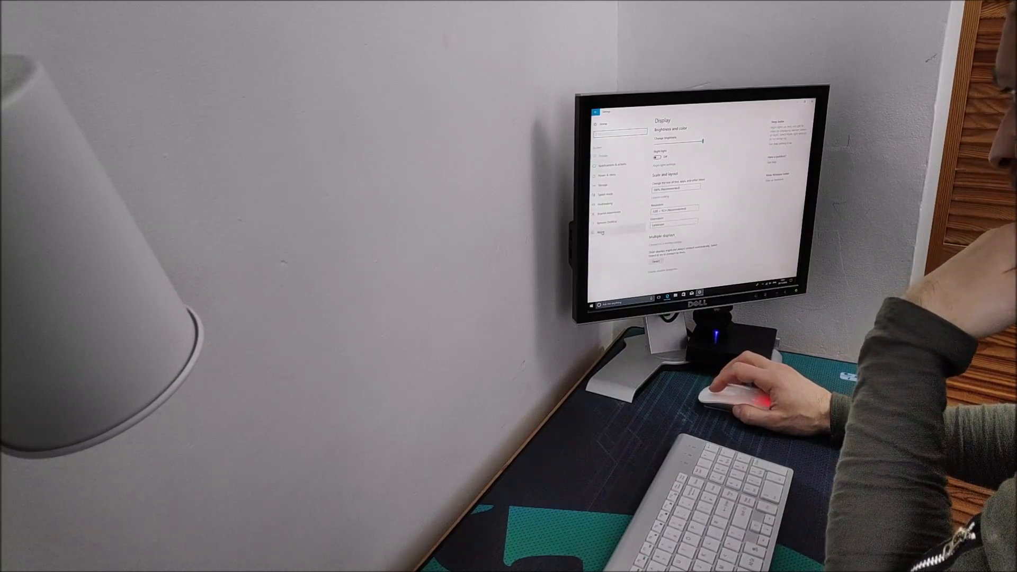
{"action": "left_click", "coordinate": [602, 232]}
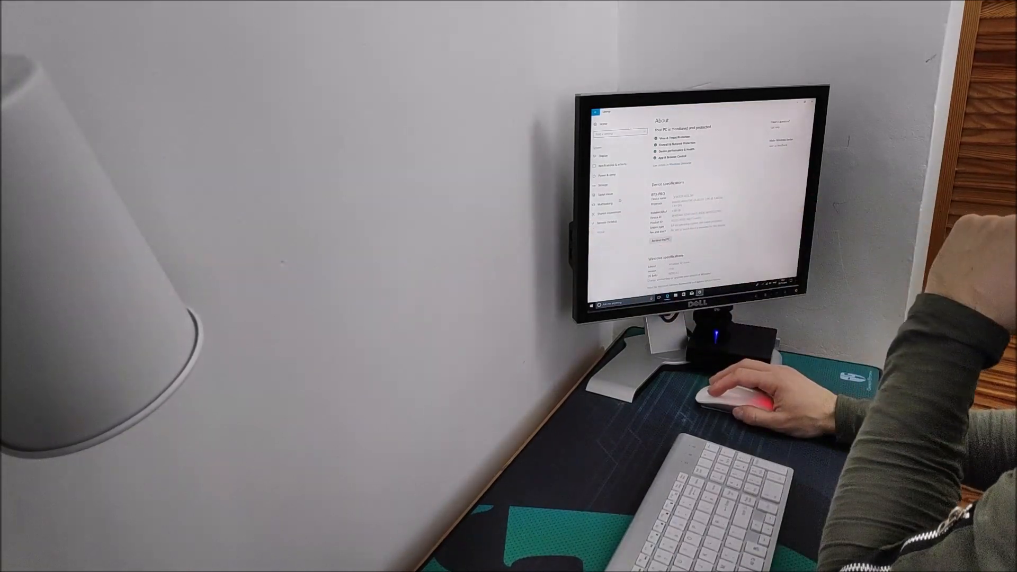
{"action": "left_click", "coordinate": [607, 188]}
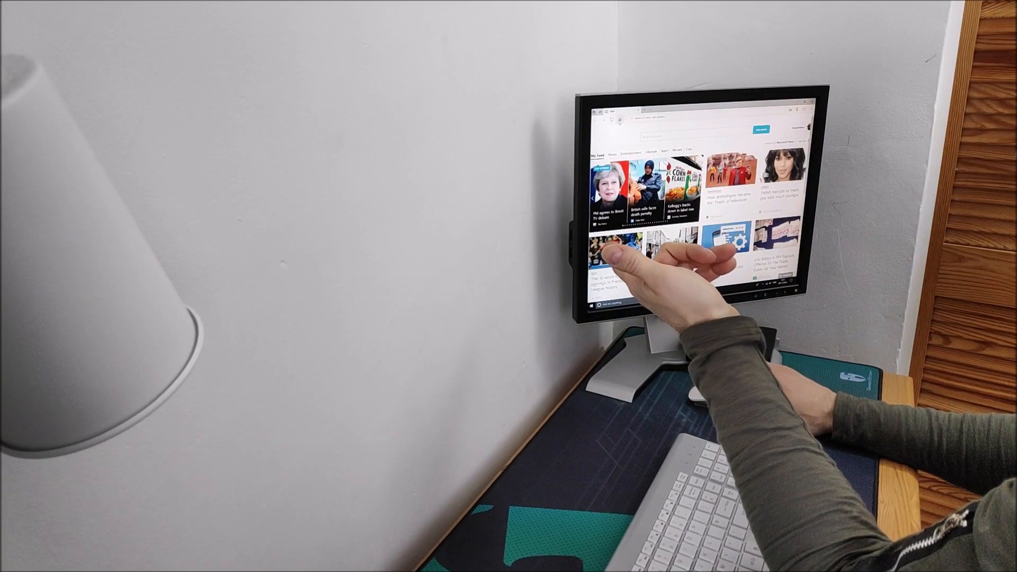
{"action": "left_click", "coordinate": [672, 209]}
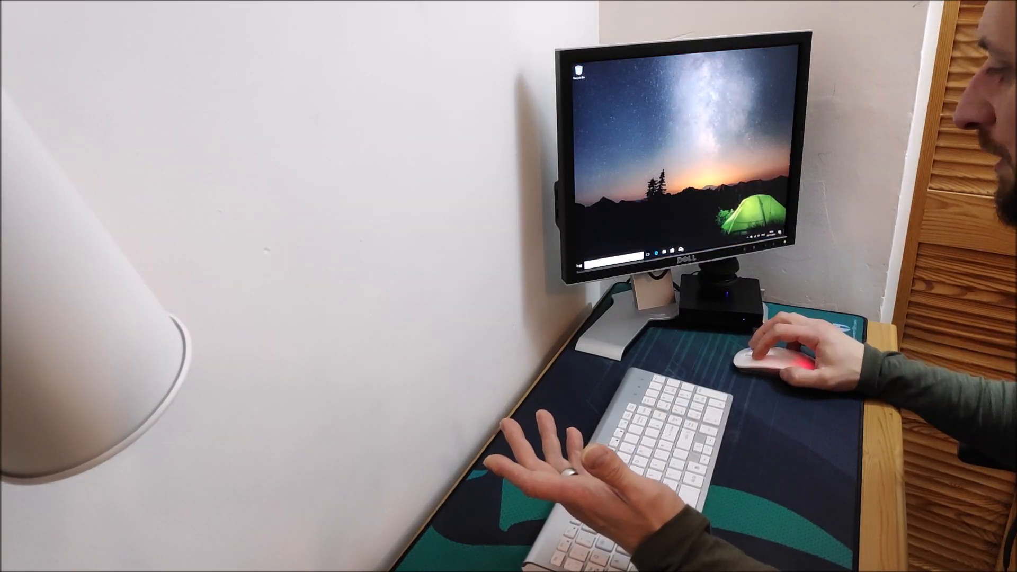
Open Windows Update and retry the update check.
{"action": "left_click", "coordinate": [577, 246]}
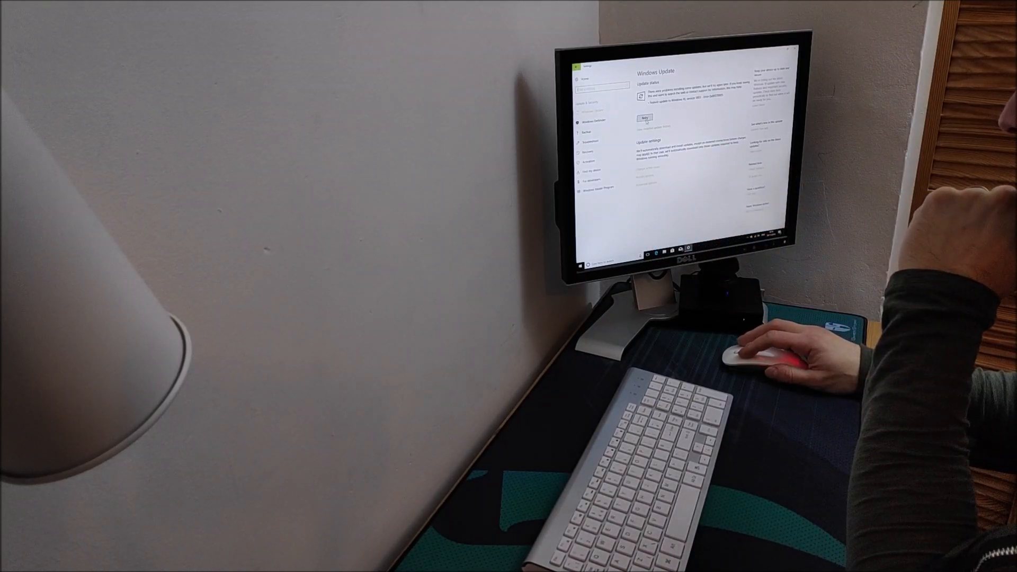
{"action": "left_click", "coordinate": [644, 119]}
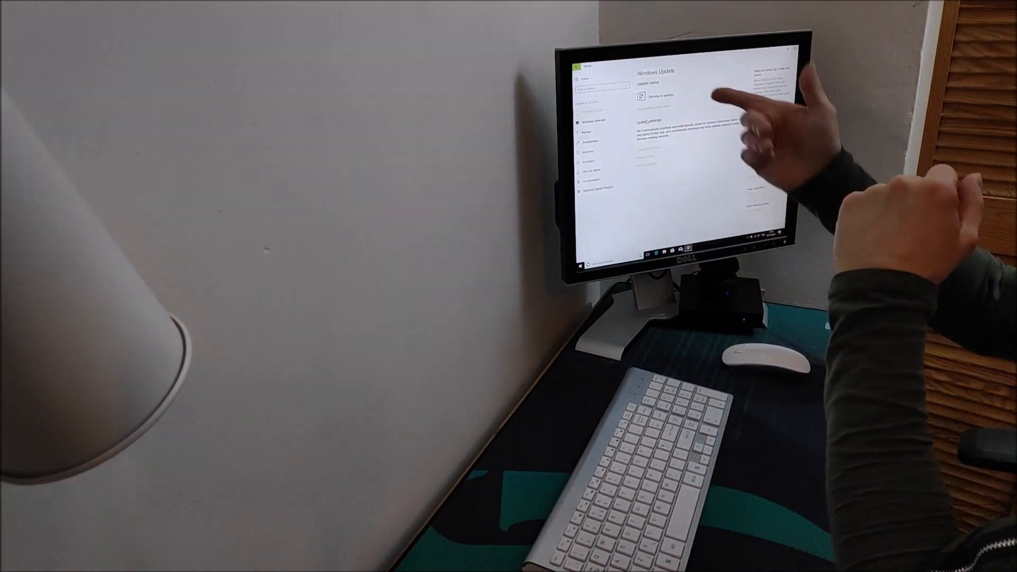